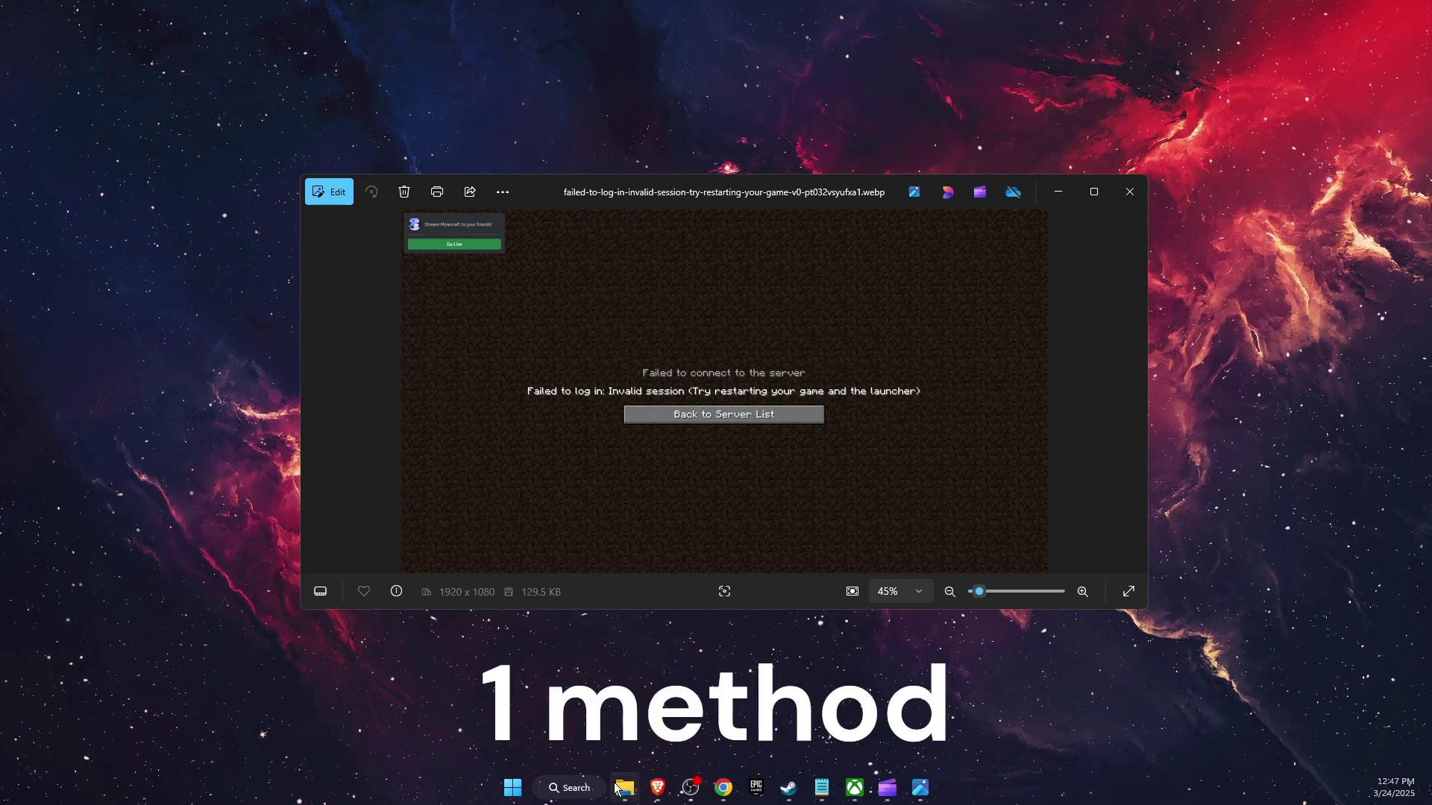
- Search 'network' from Start to reach the Network Connections adapter list
type("network")
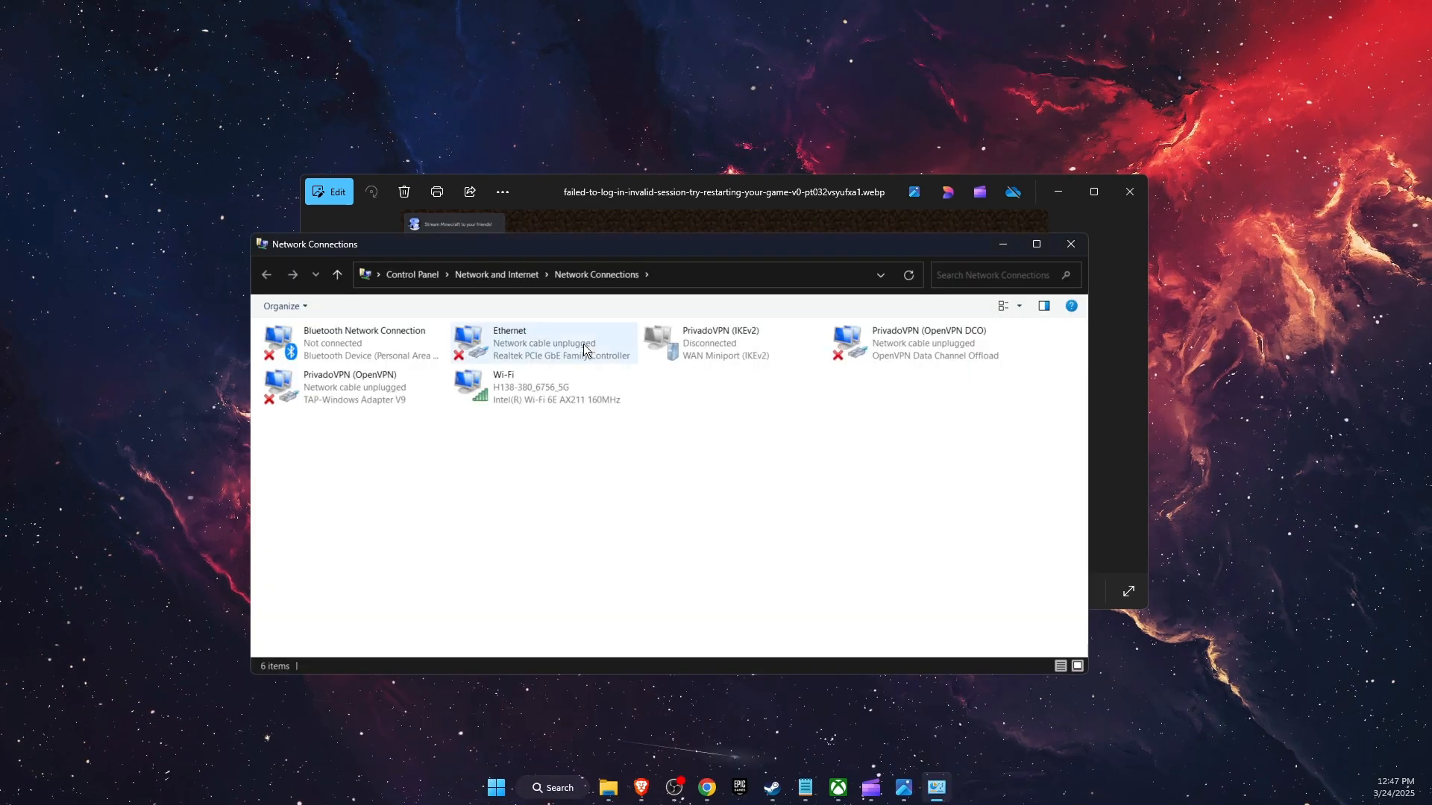
- Reach the Wi-Fi adapter's Internet Protocol Version 4 settings from its Properties
left_click(538, 388)
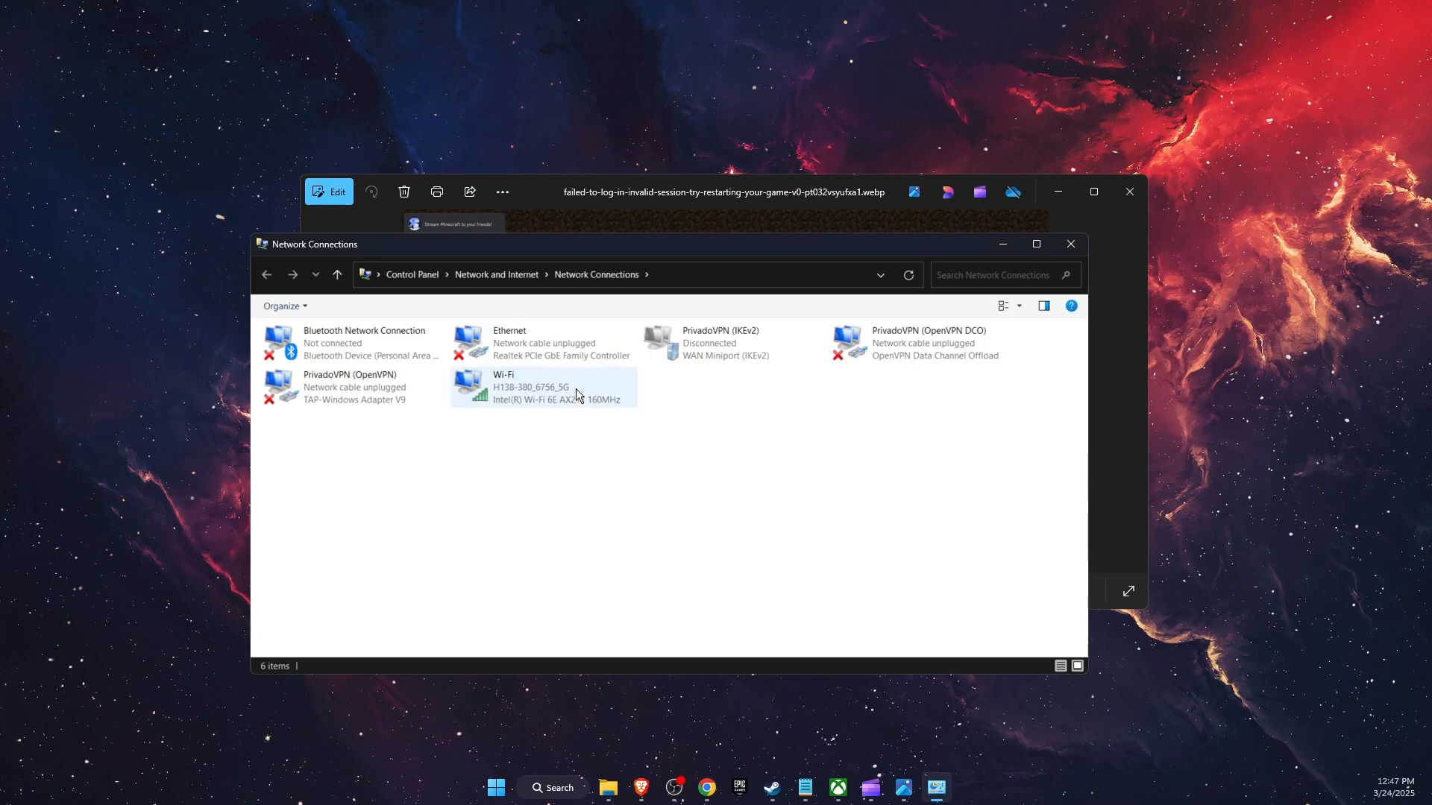
right_click(531, 399)
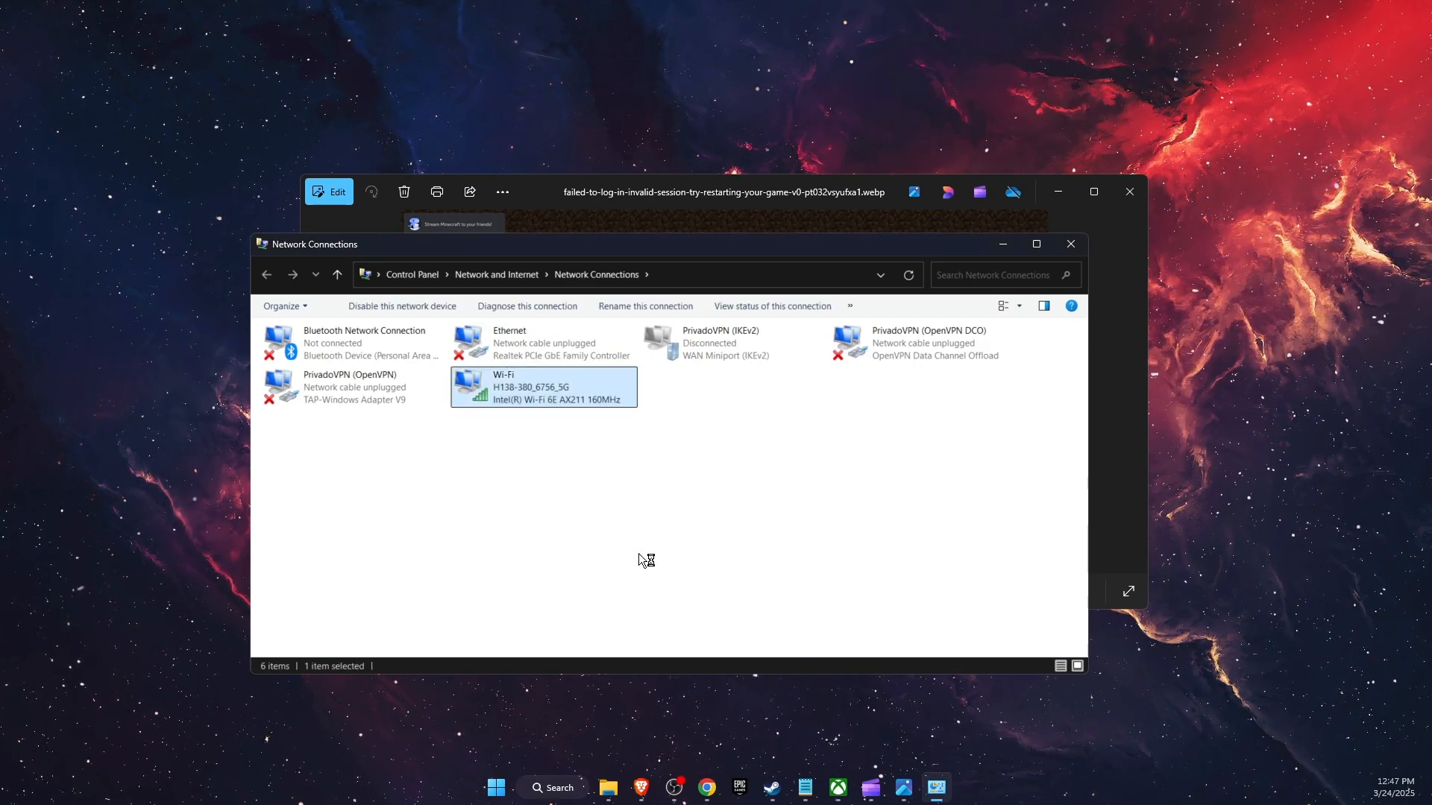
double_click(543, 387)
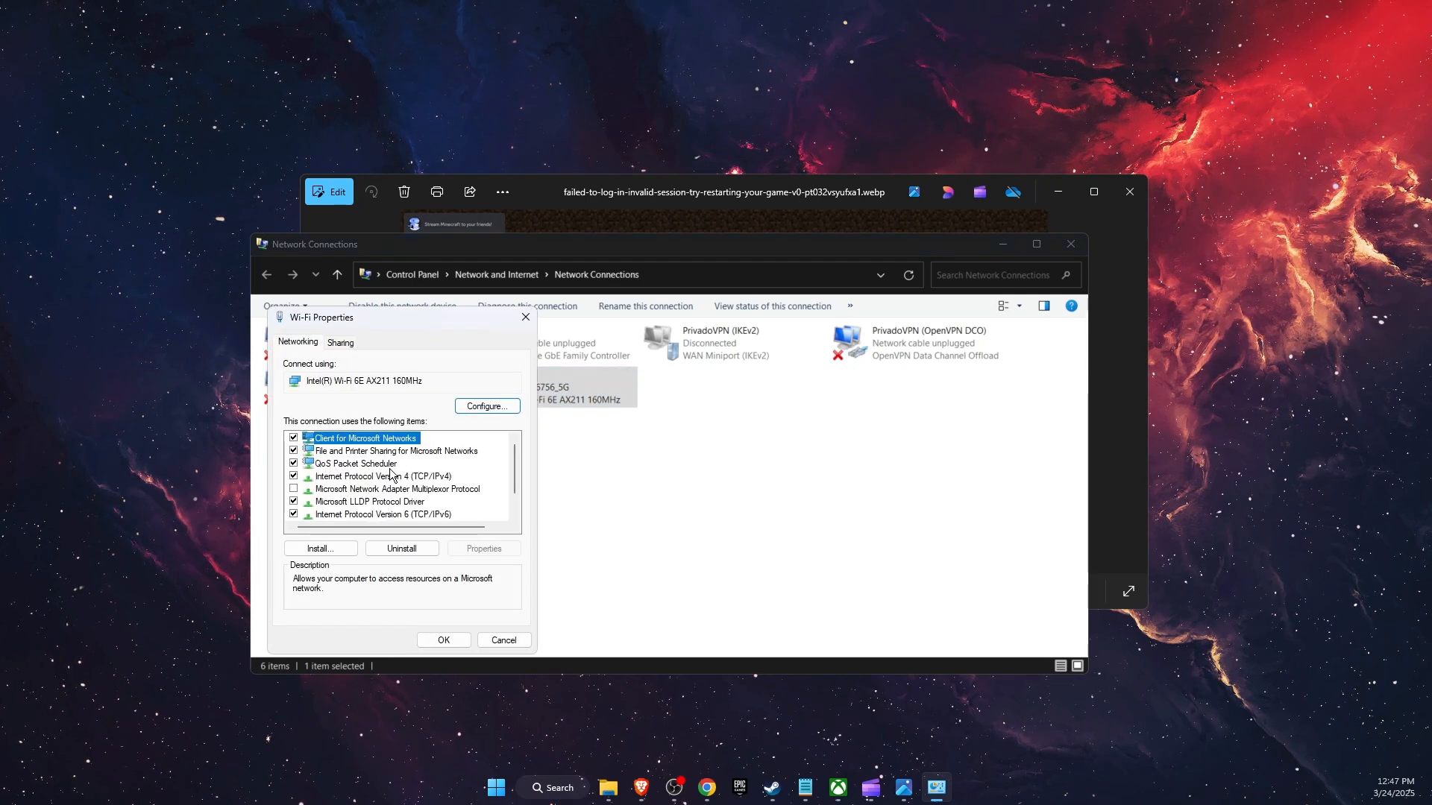
left_click(381, 475)
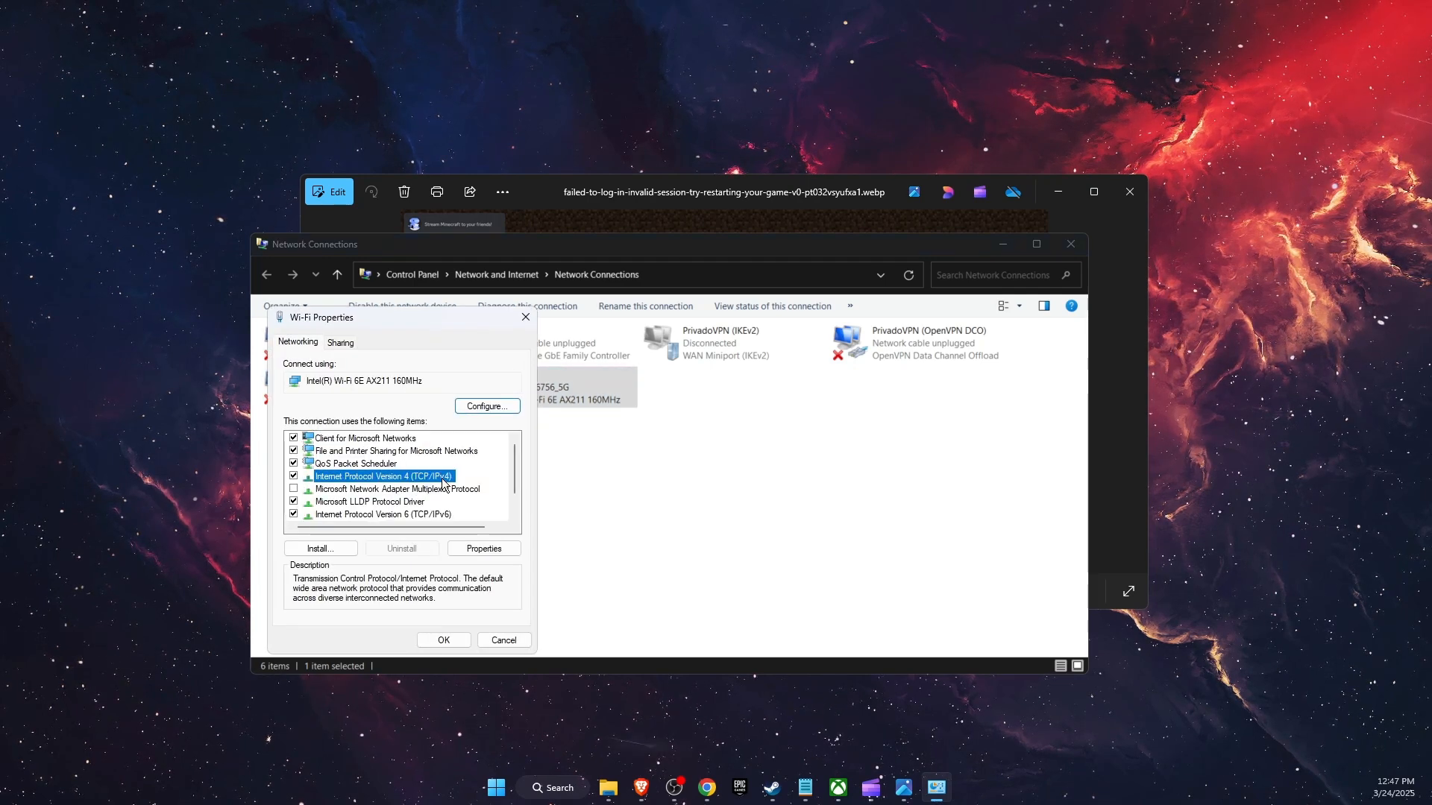
left_click(484, 548)
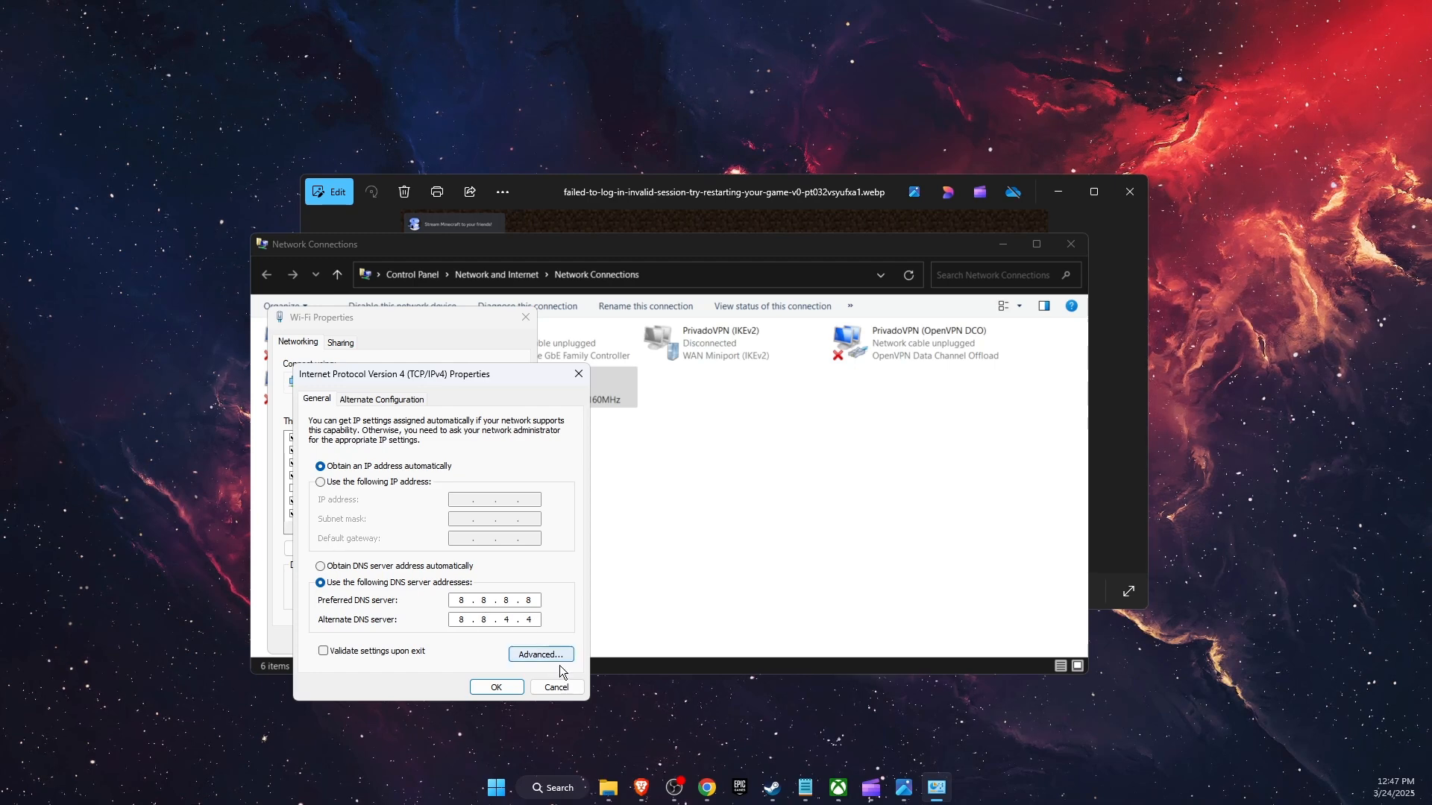
- Apply DNS servers 8.8.8.8 and 8.8.4.4 to Wi-Fi IPv4 and close the properties
left_click(497, 686)
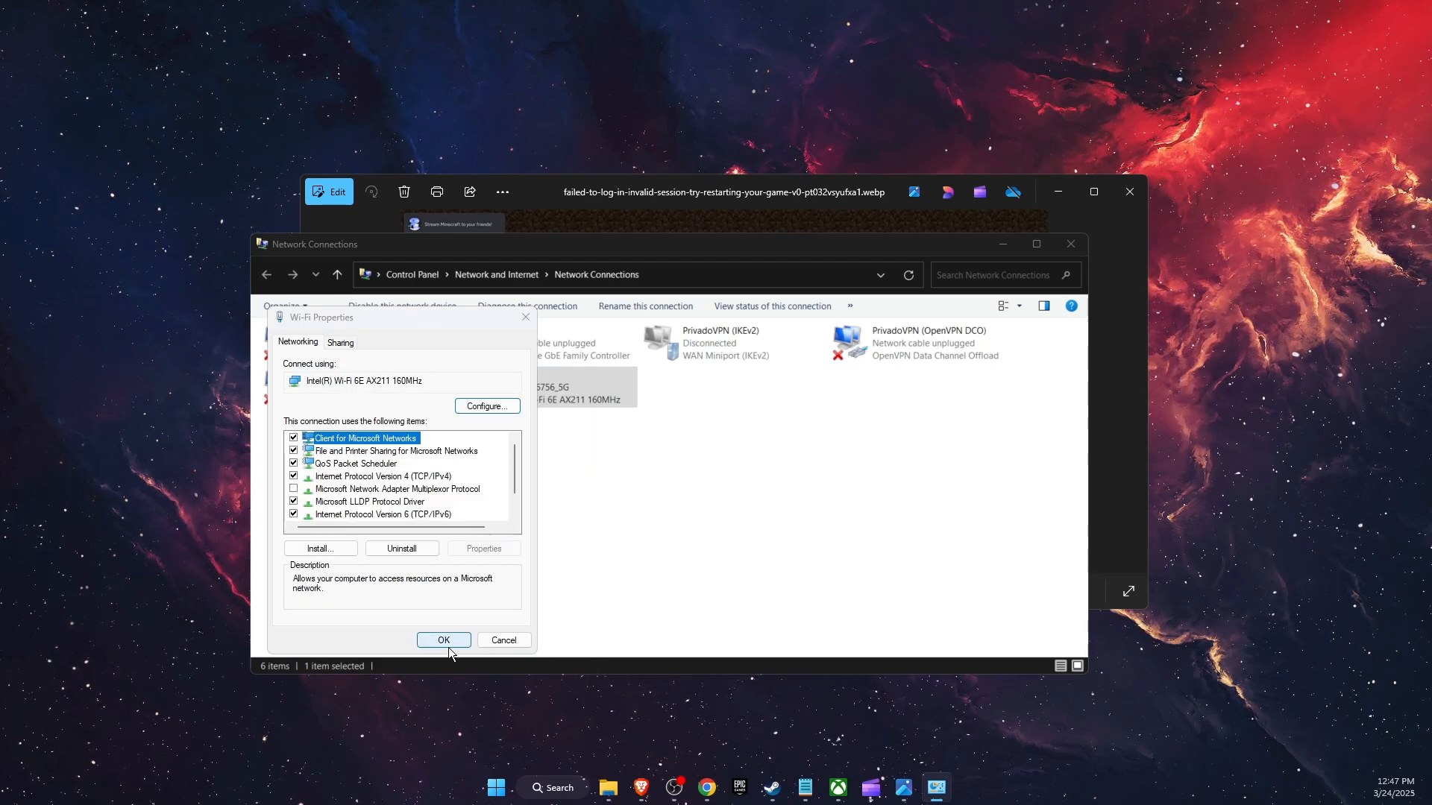
left_click(442, 639)
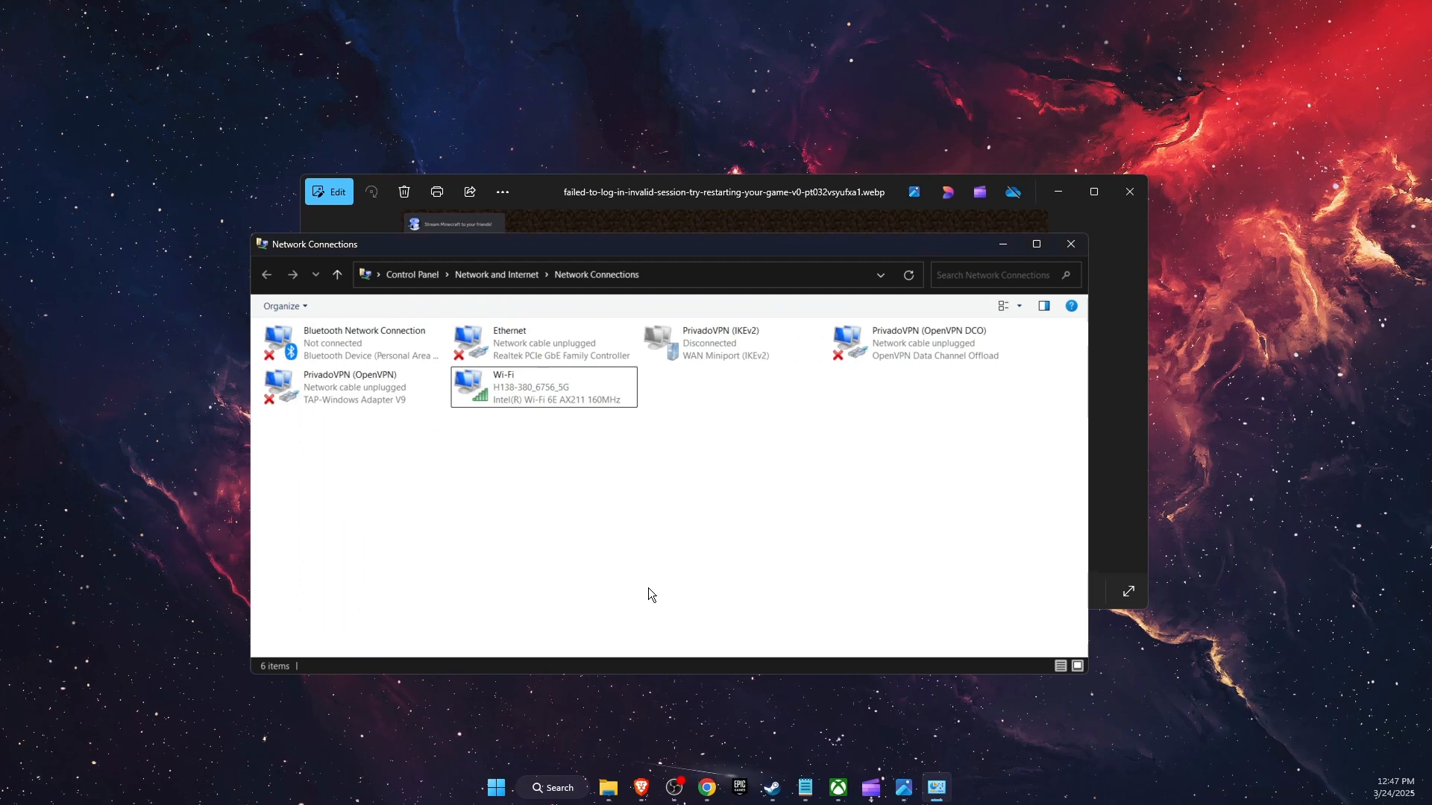
- Run ipconfig /flushdns and ipconfig /renew in an administrator Command Prompt
left_click(1071, 245)
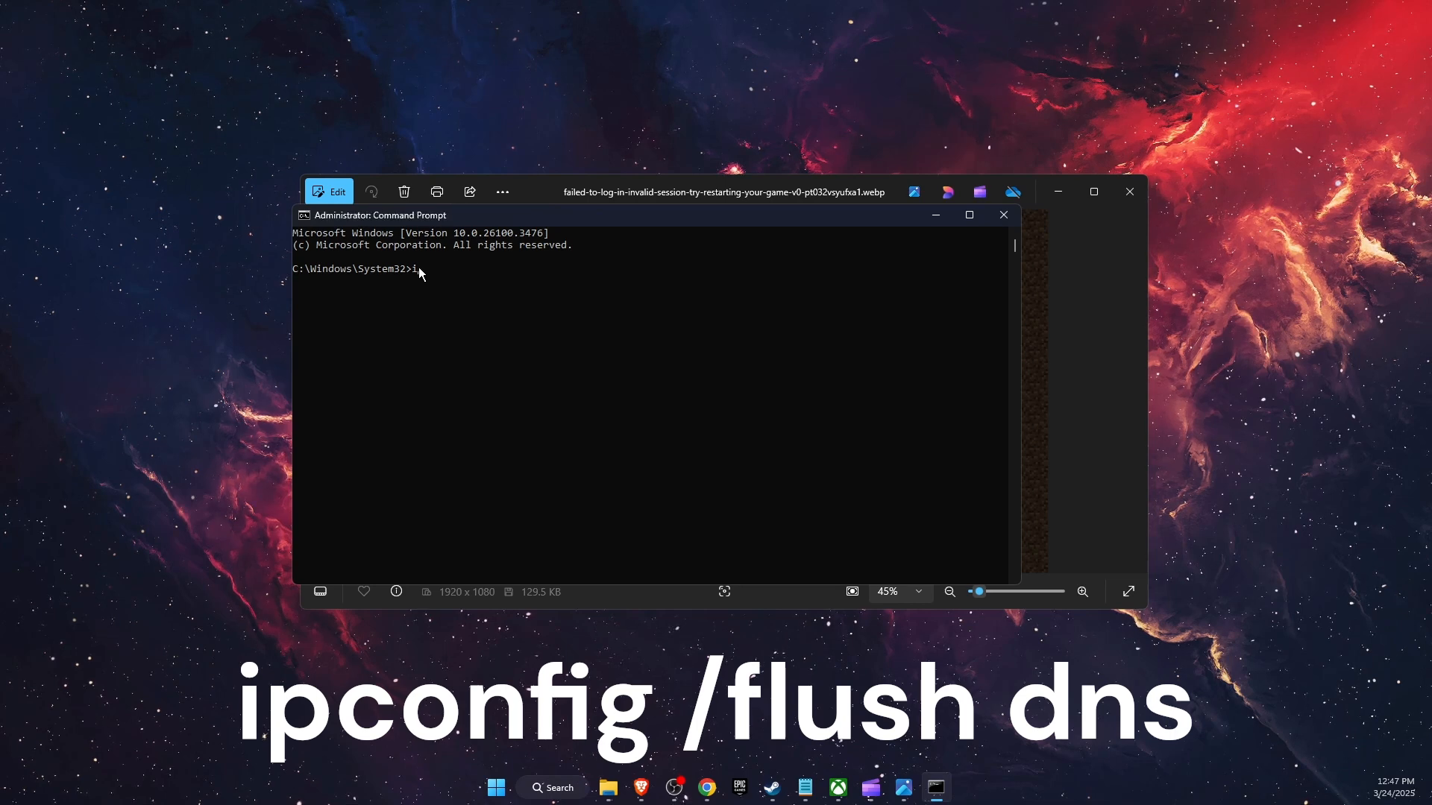
type("ipconfig /")
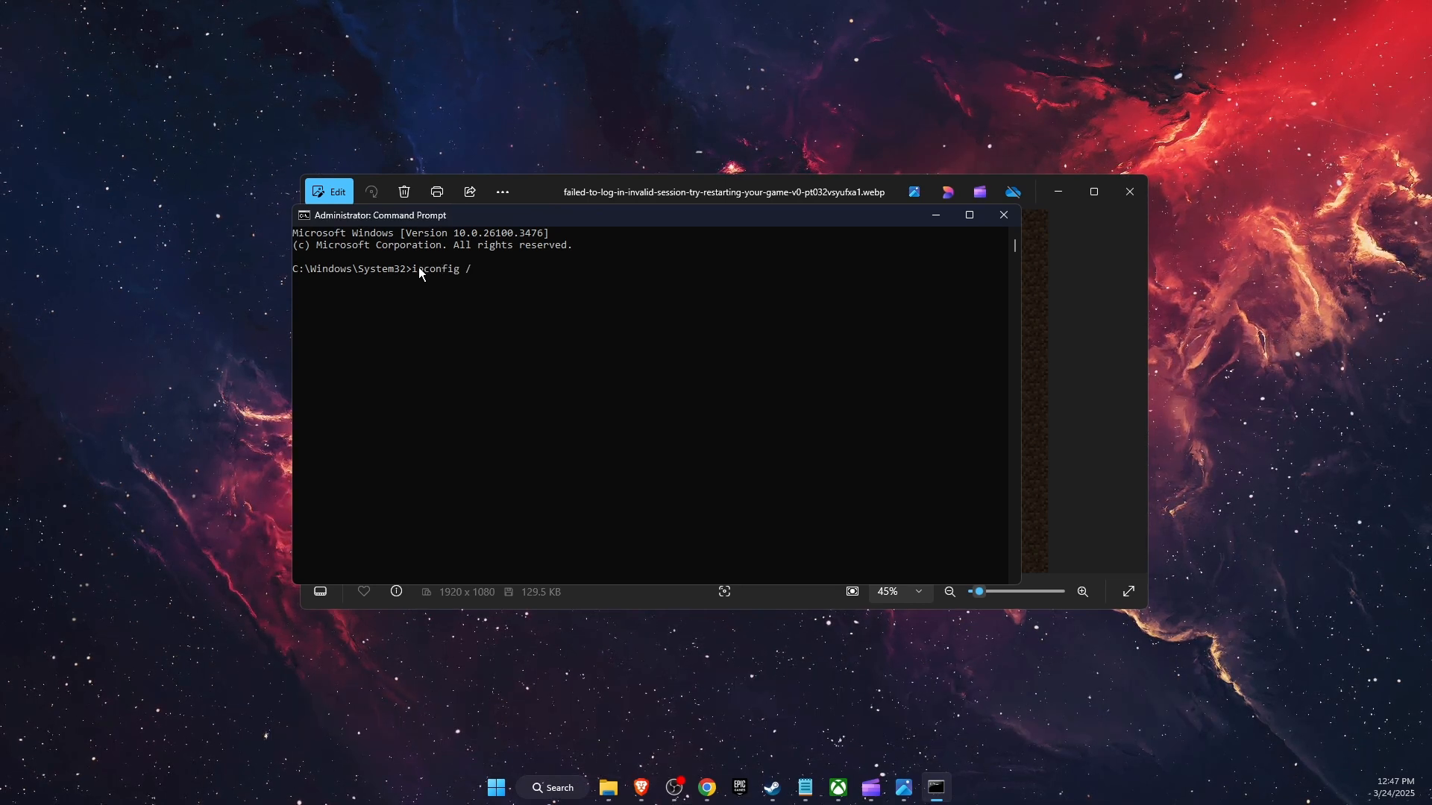
type("flushdns")
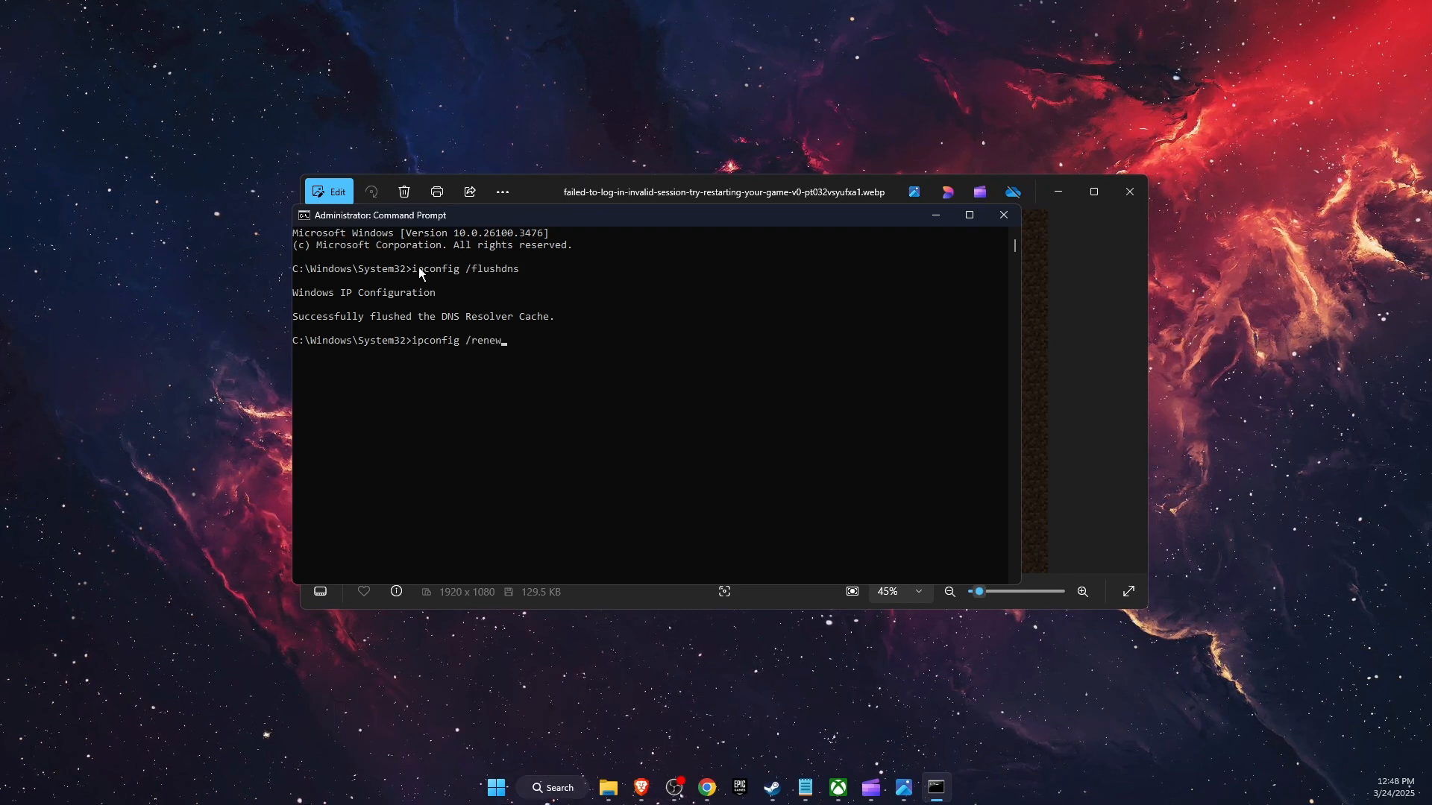
left_click(560, 787)
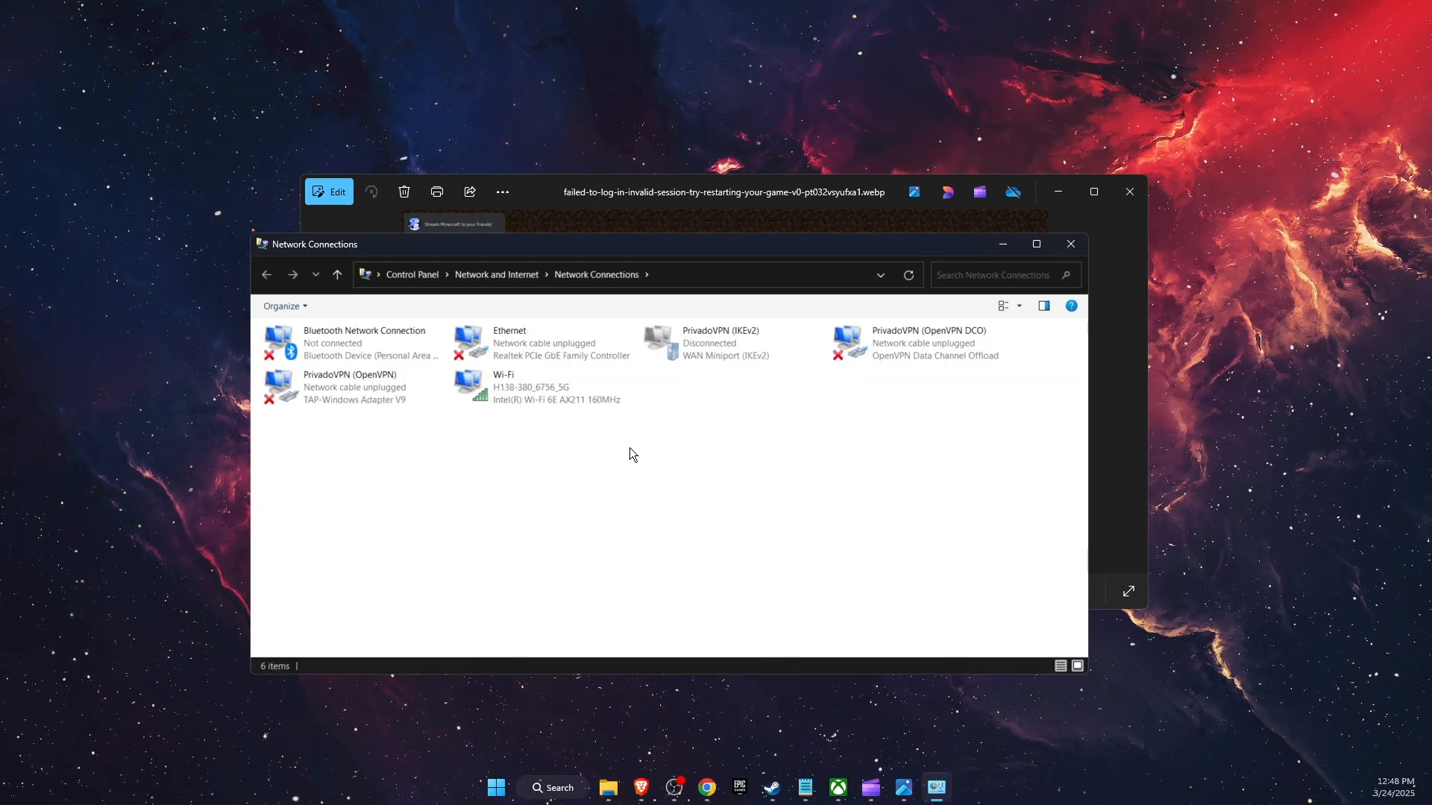
- Bring up the Wi-Fi adapter's context actions (disable, connect, diagnose) and choose Disable
right_click(542, 386)
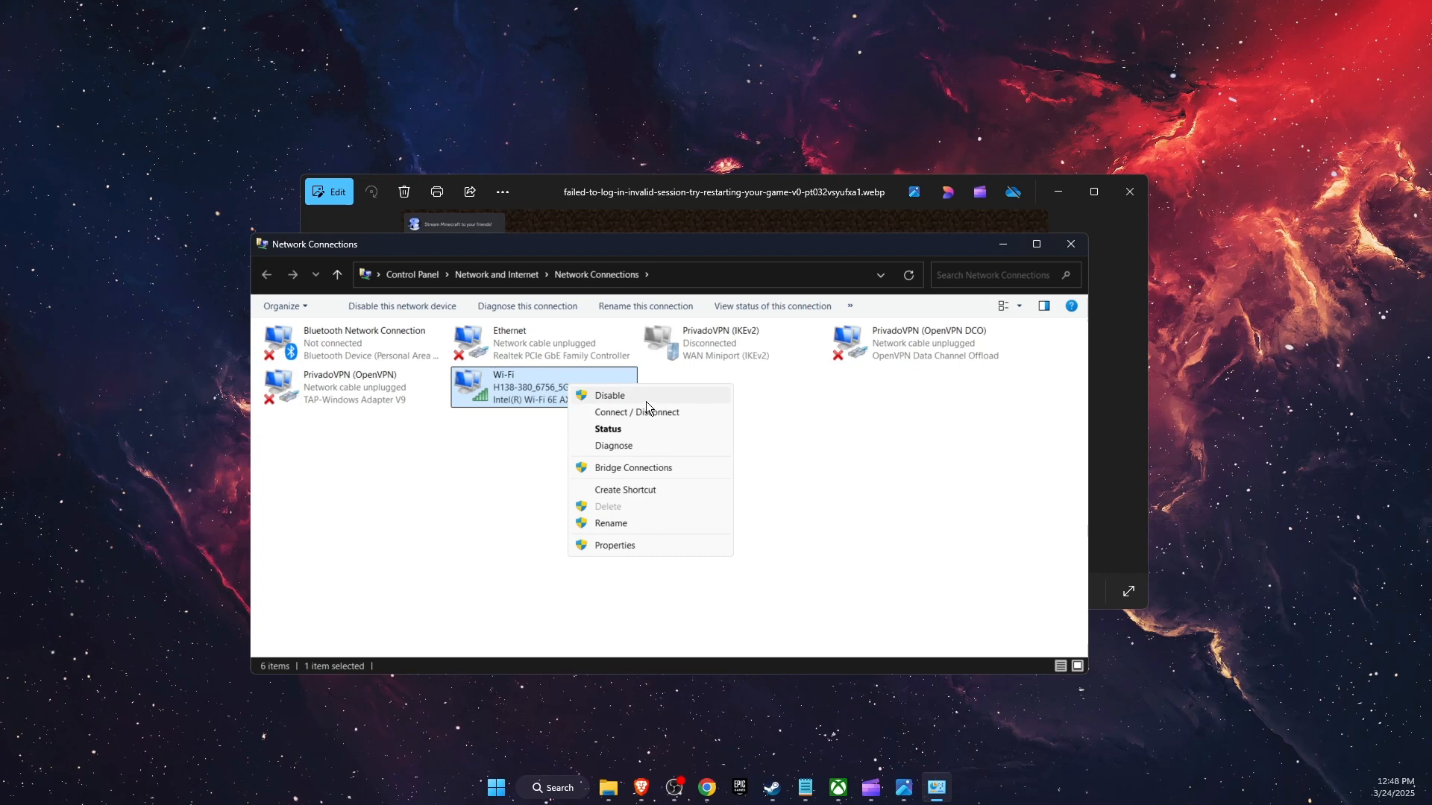
mouse_move(653, 400)
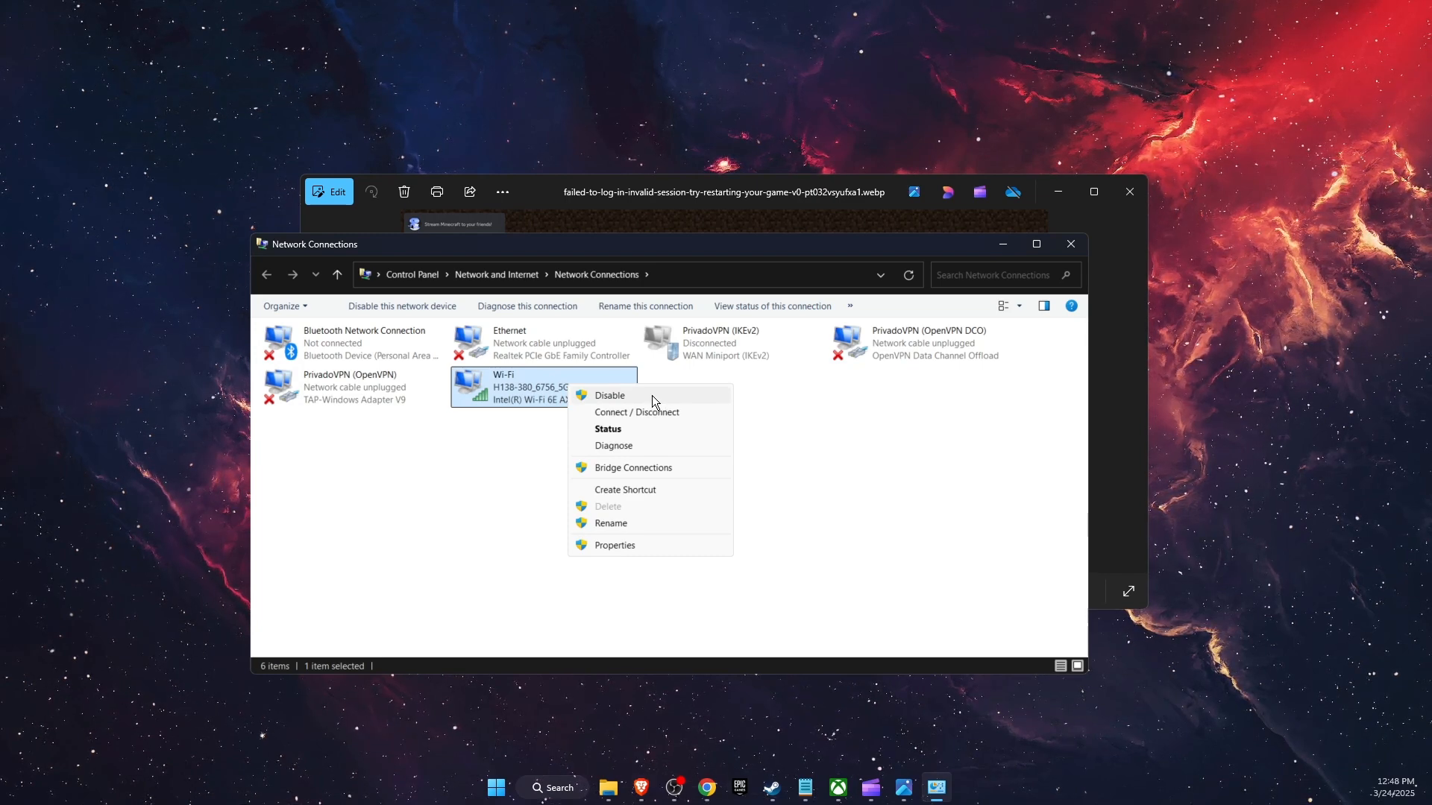
left_click(865, 563)
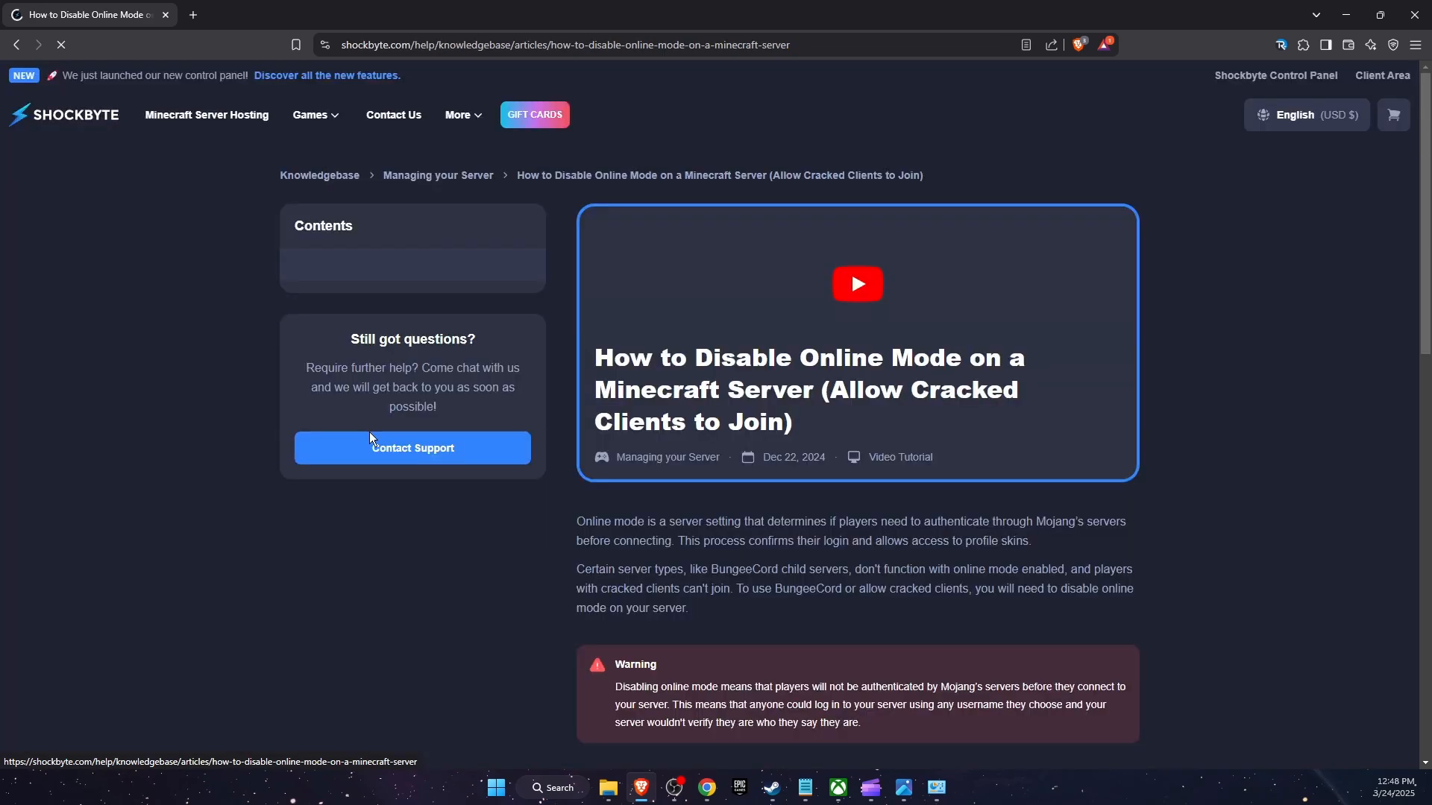
- Read the Shockbyte steps for setting online-mode to false in server.properties, highlighting Step 1 and Step 3
scroll("down", 3)
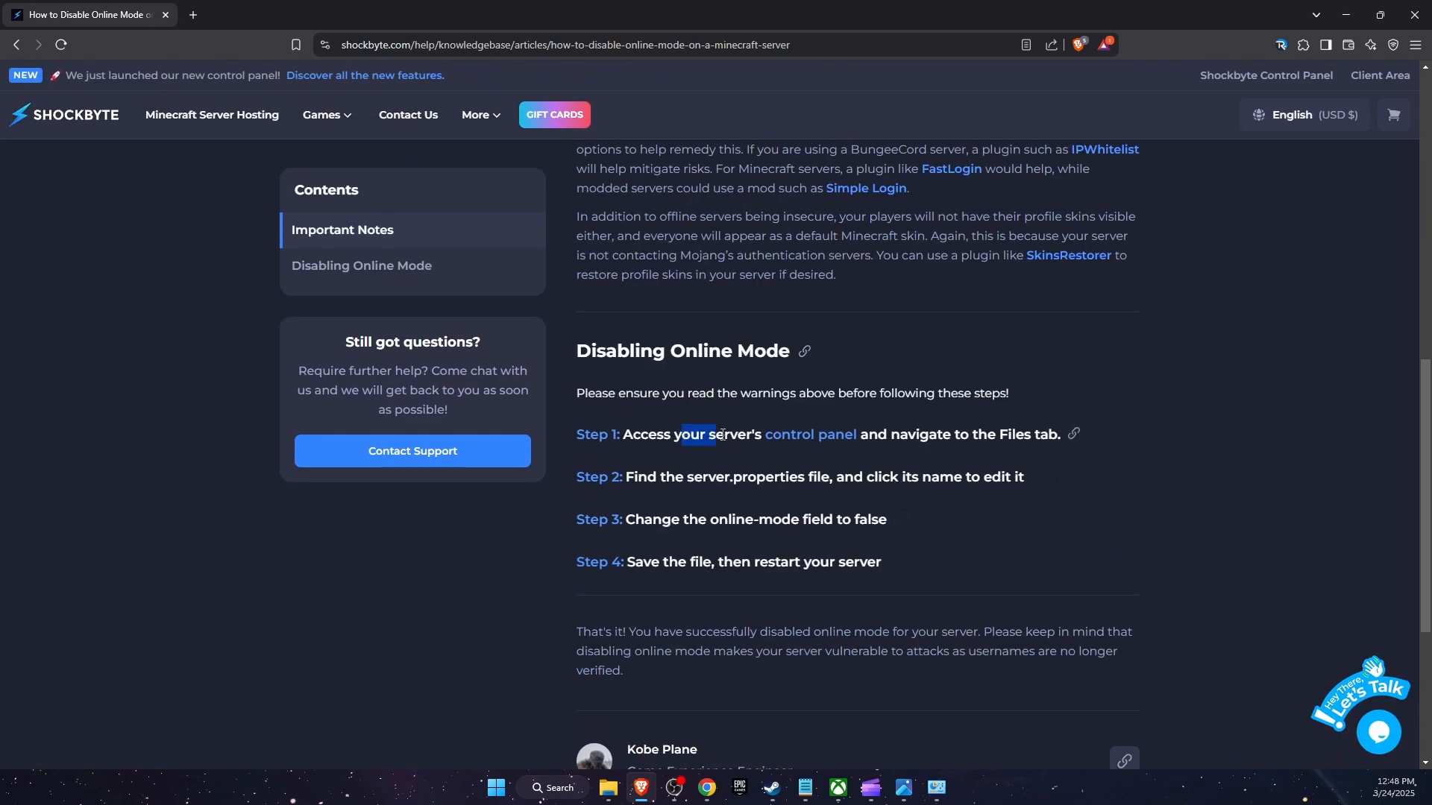
left_click_drag(683, 434, 938, 433)
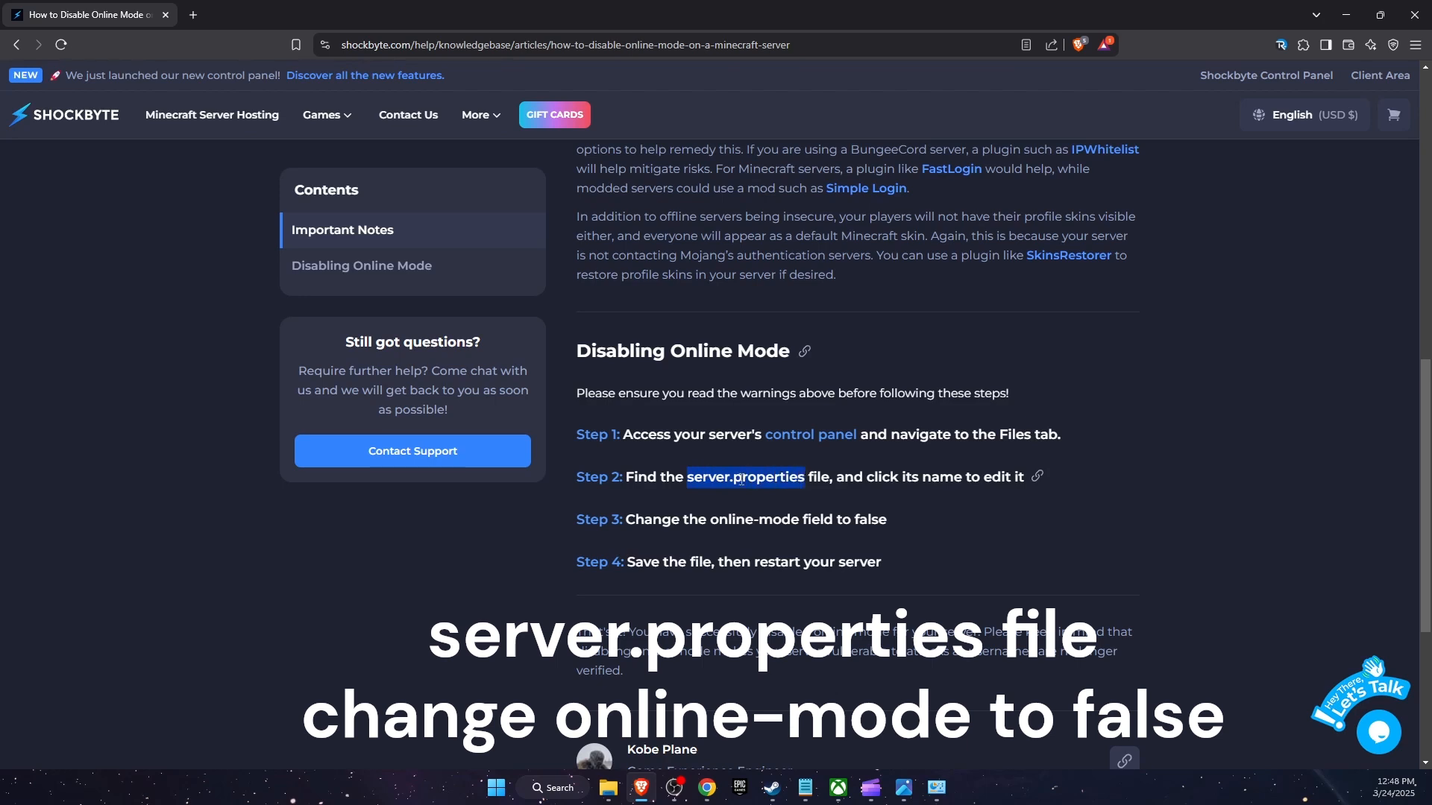
mouse_move(956, 471)
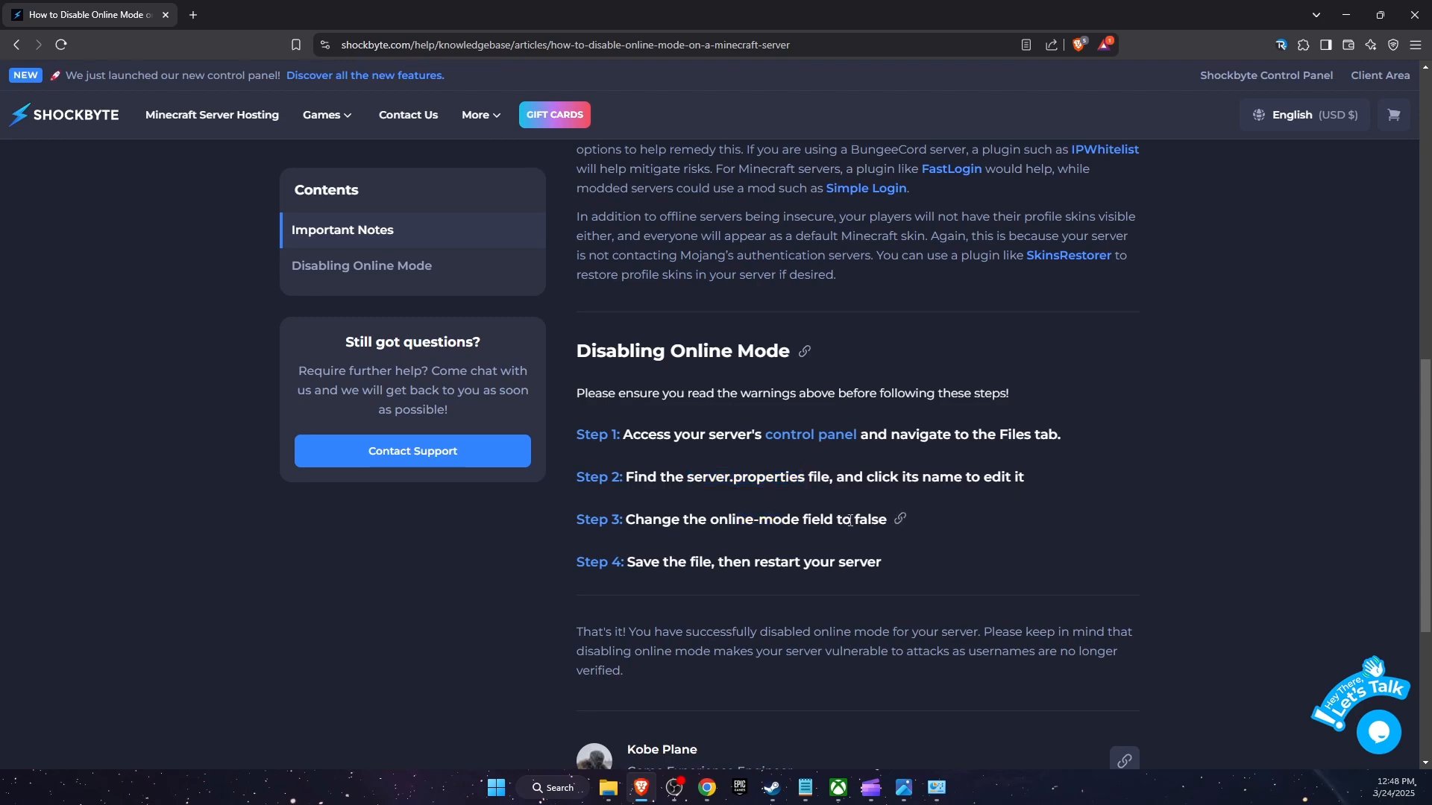
double_click(871, 519)
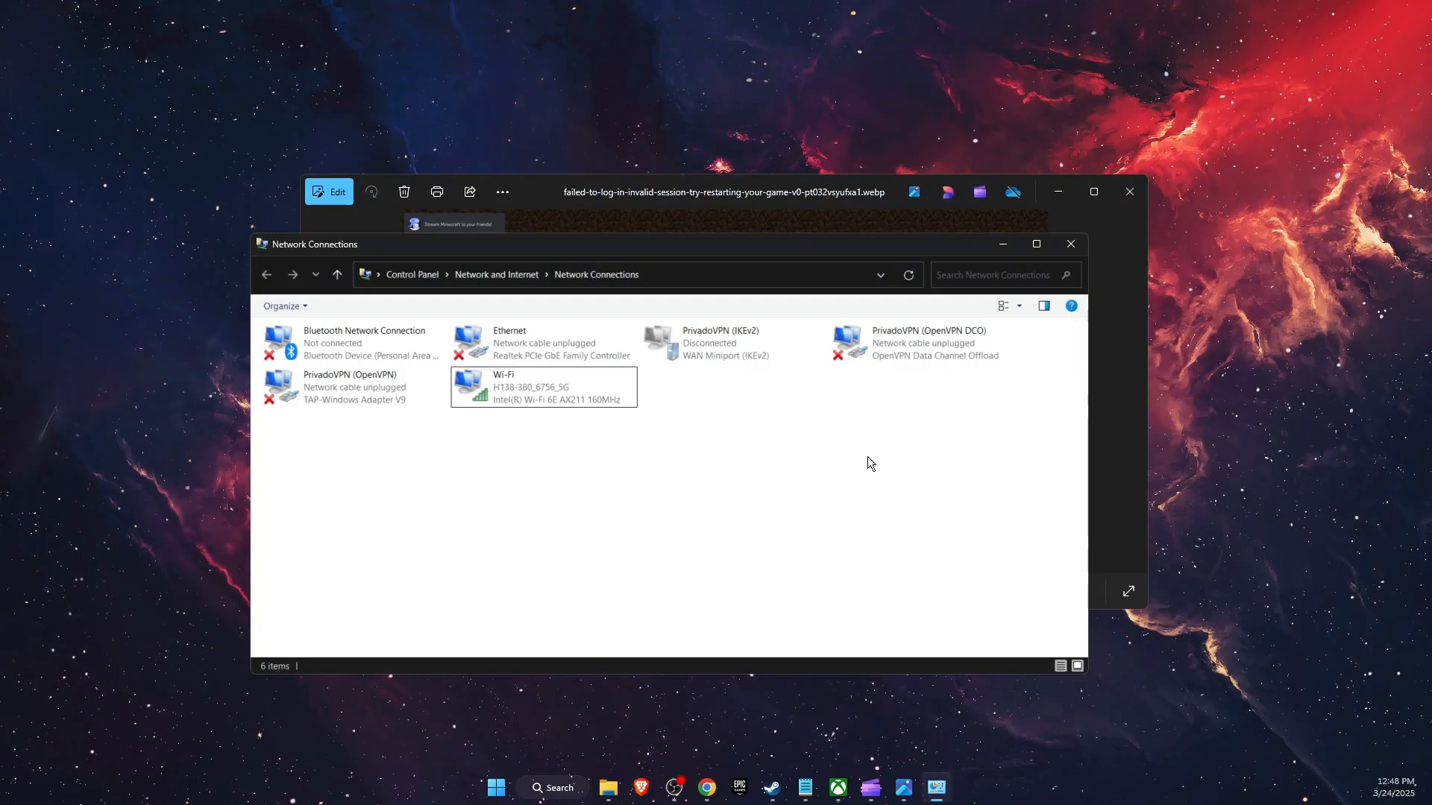
- Close the Network Connections list and the Photos error screenshot, leaving the bare desktop
left_click(1070, 244)
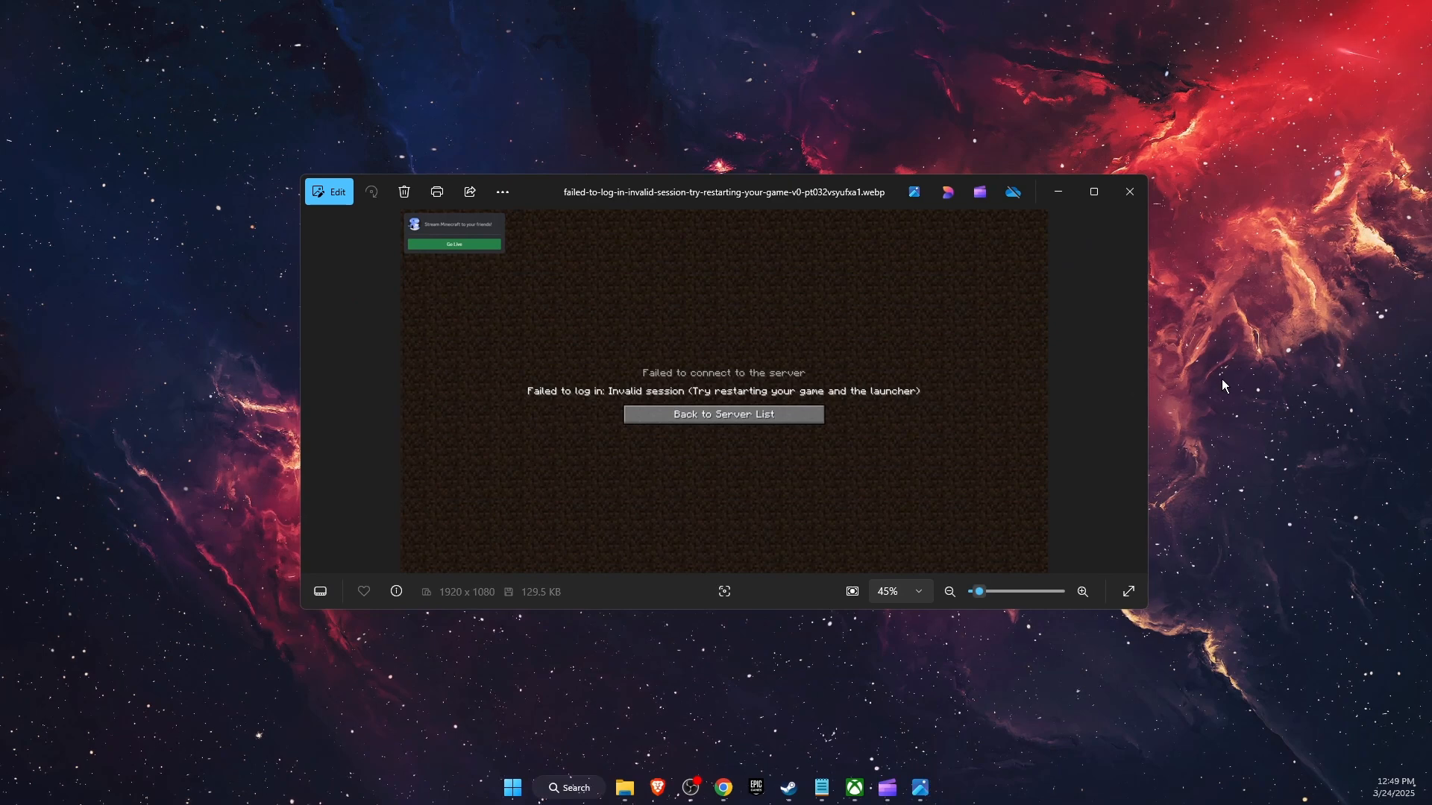
left_click(1129, 191)
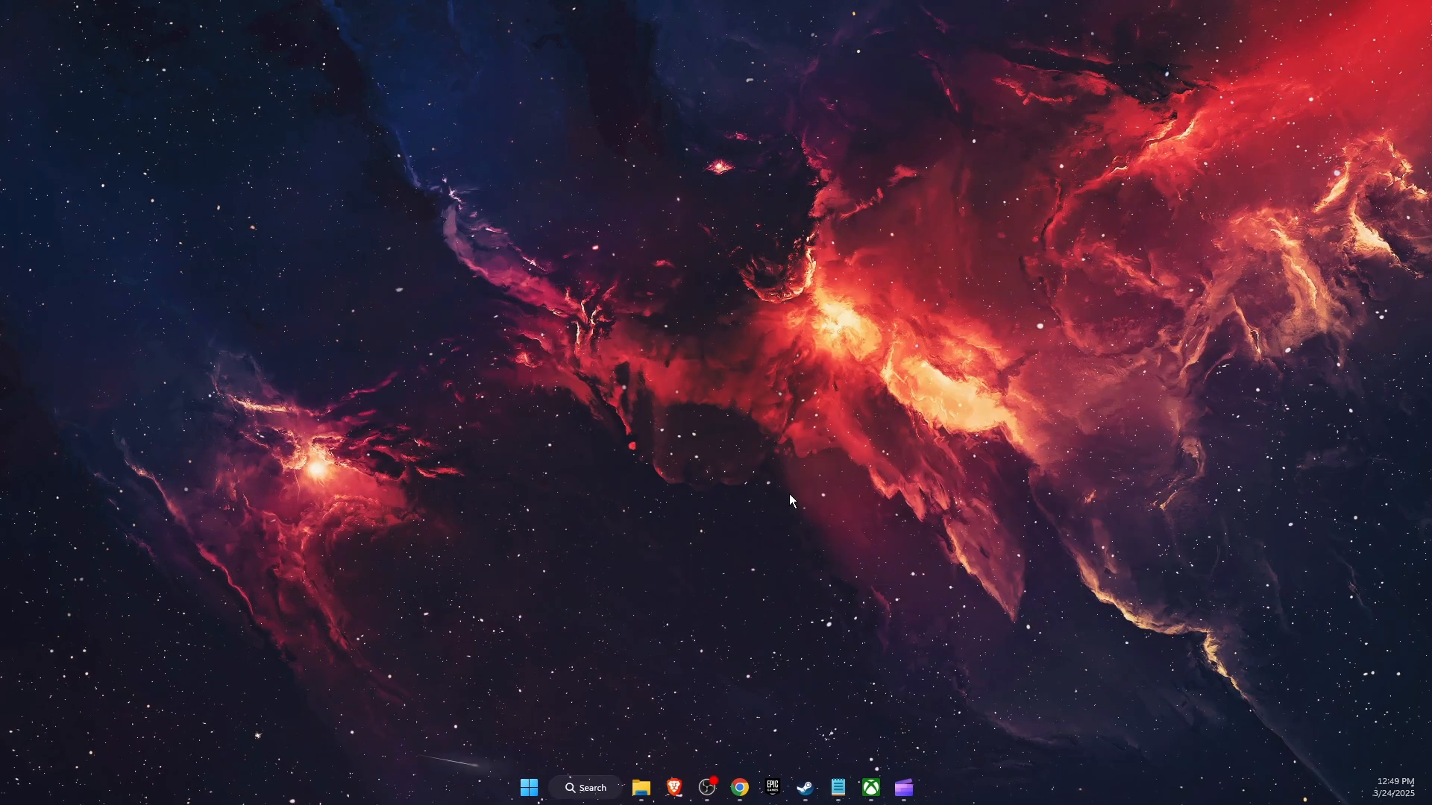